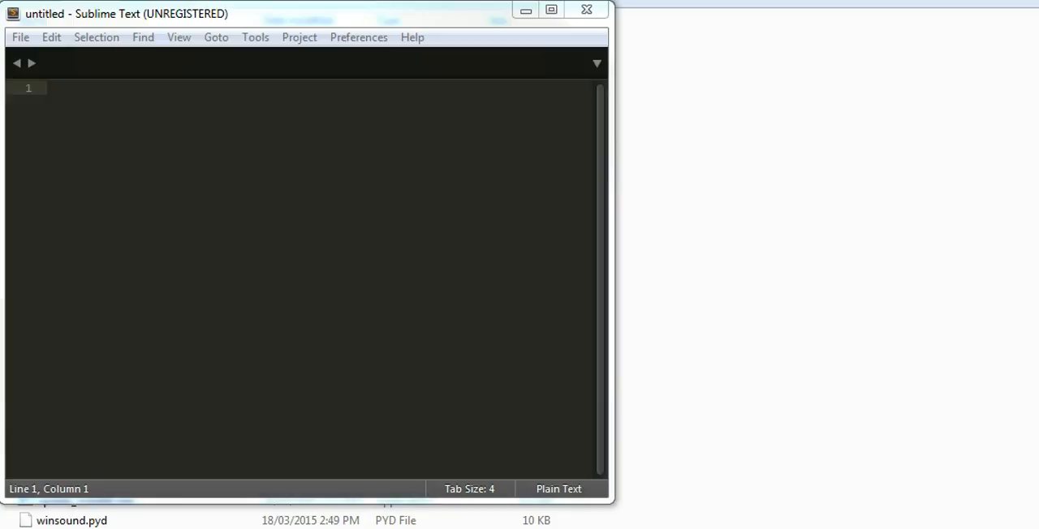
# - Show the open files in a side panel via View > Side Bar, after browsing the Find menu
pyautogui.click(143, 36)
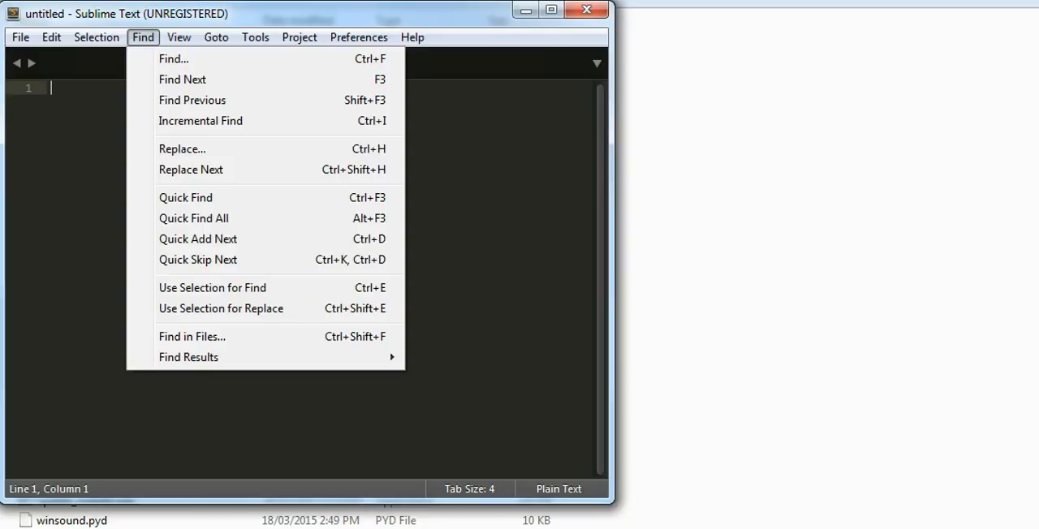
pyautogui.click(178, 36)
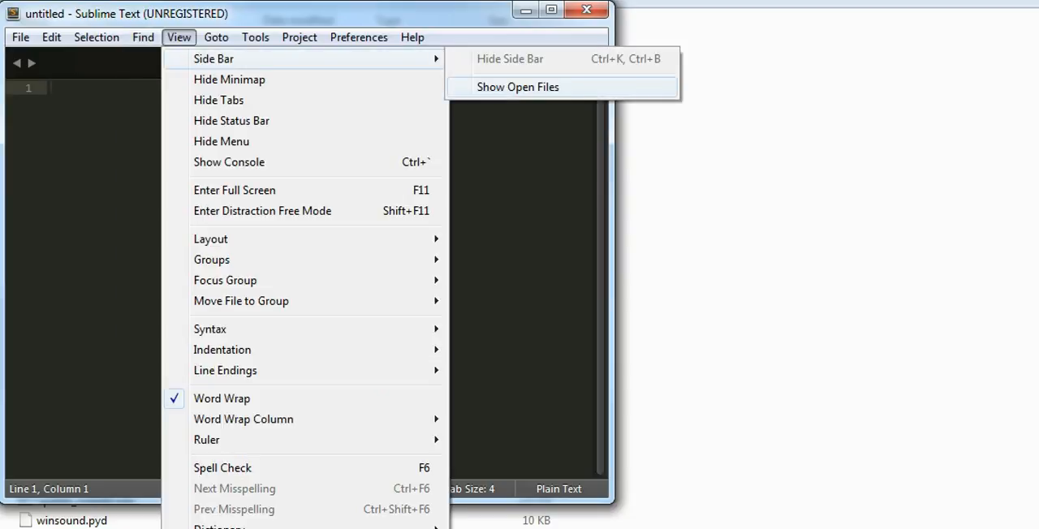
pyautogui.click(517, 88)
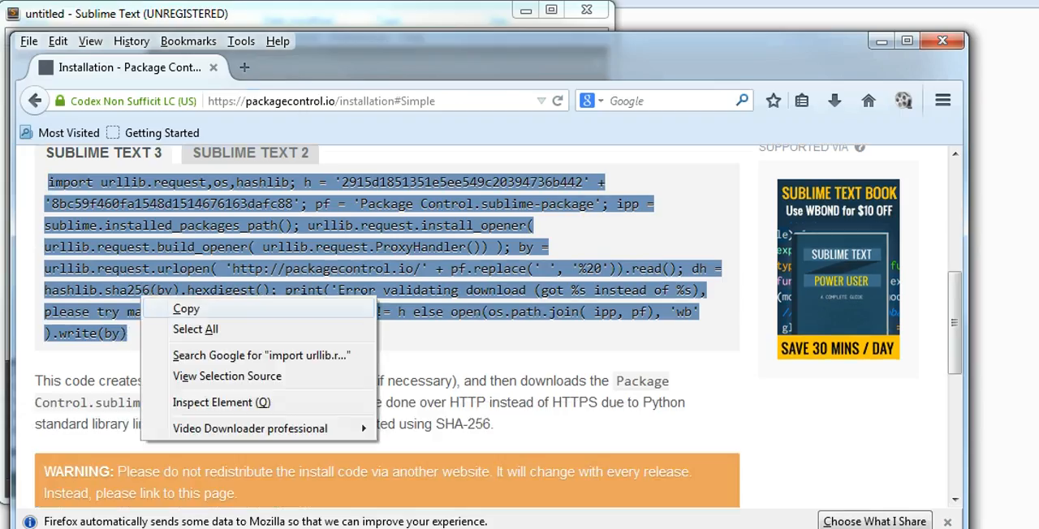
# - Copy the Sublime Text 3 Package Control install code from packagecontrol.io
pyautogui.click(185, 309)
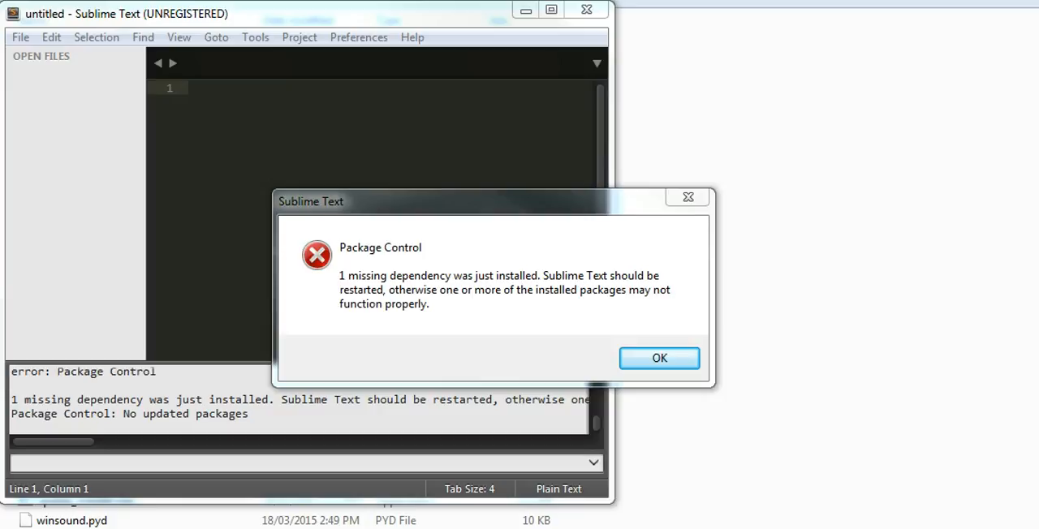
# - Dismiss Package Control's missing-dependency restart warning, then reach the Tools menu
pyautogui.click(660, 357)
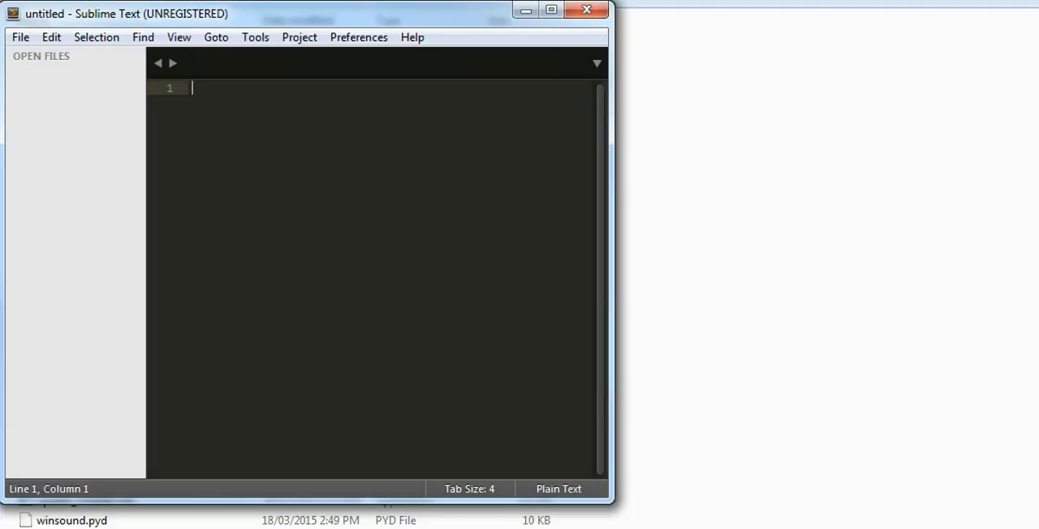
pyautogui.click(255, 36)
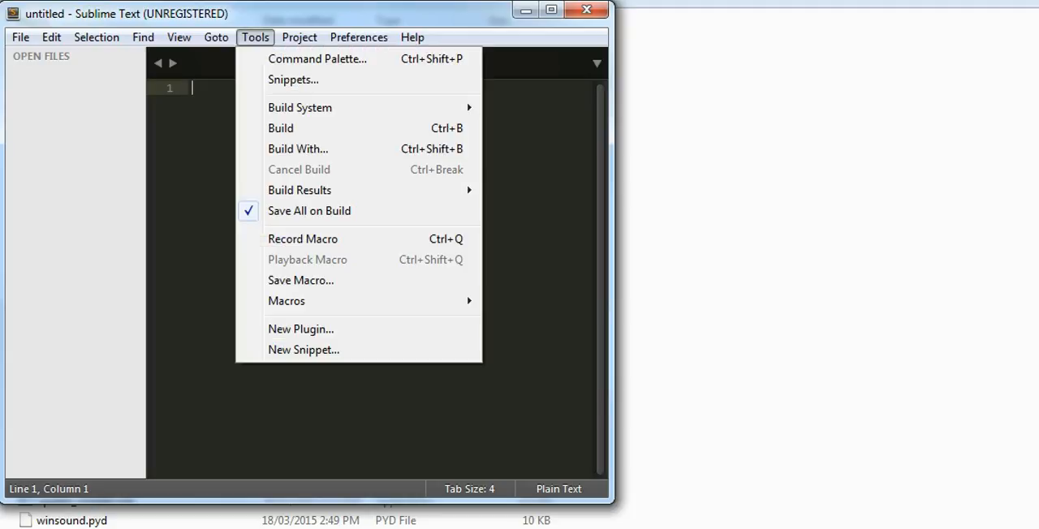
# - Run Package Control: Install Package from the Command Palette to load the package list
pyautogui.click(317, 59)
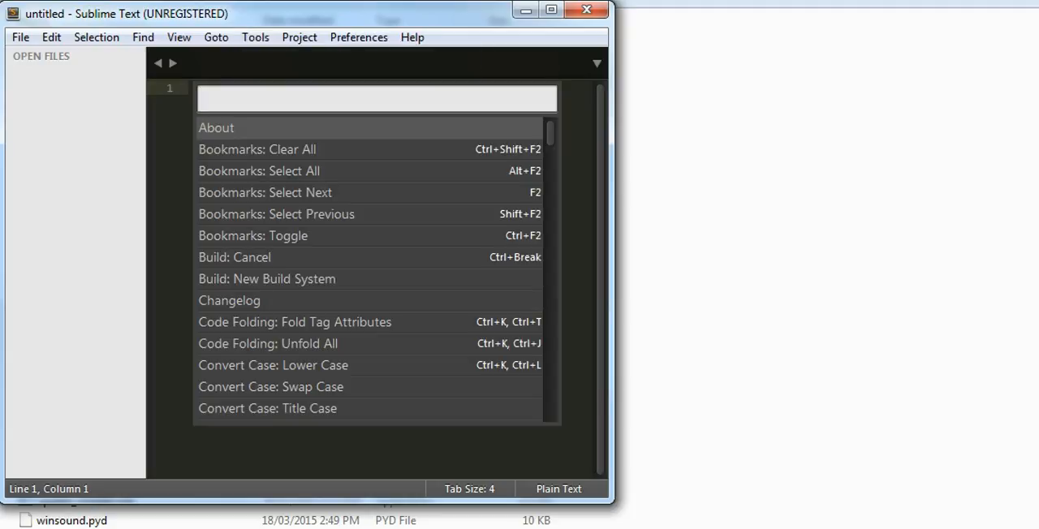
pyautogui.write('install')
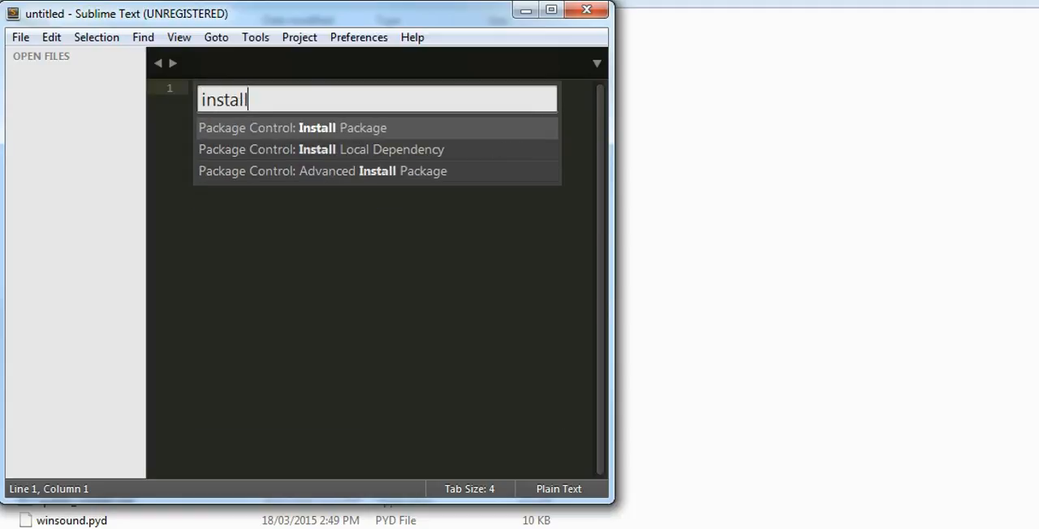
pyautogui.click(293, 127)
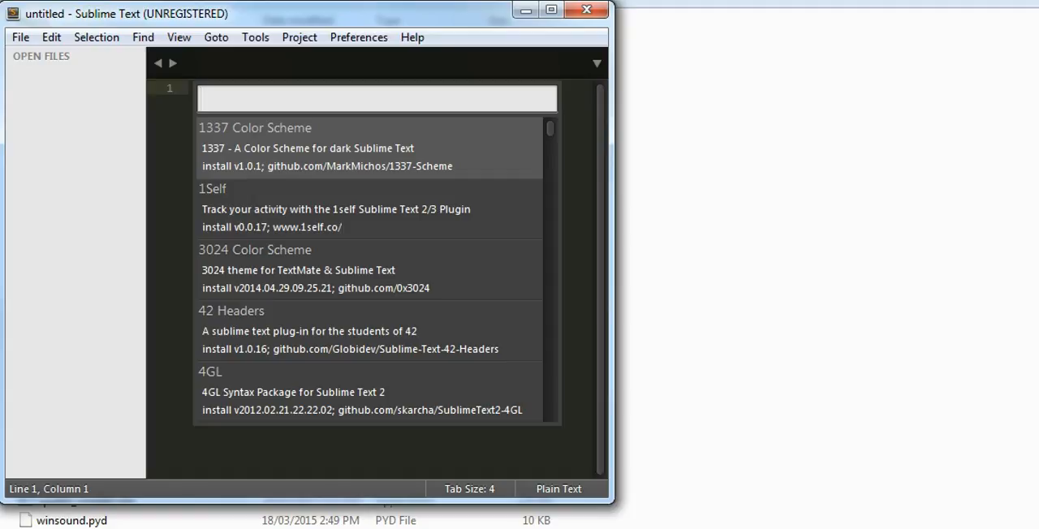
# - Install SublimeLinter from the package list, bringing up its Package Control Messages tab
pyautogui.write('subli')
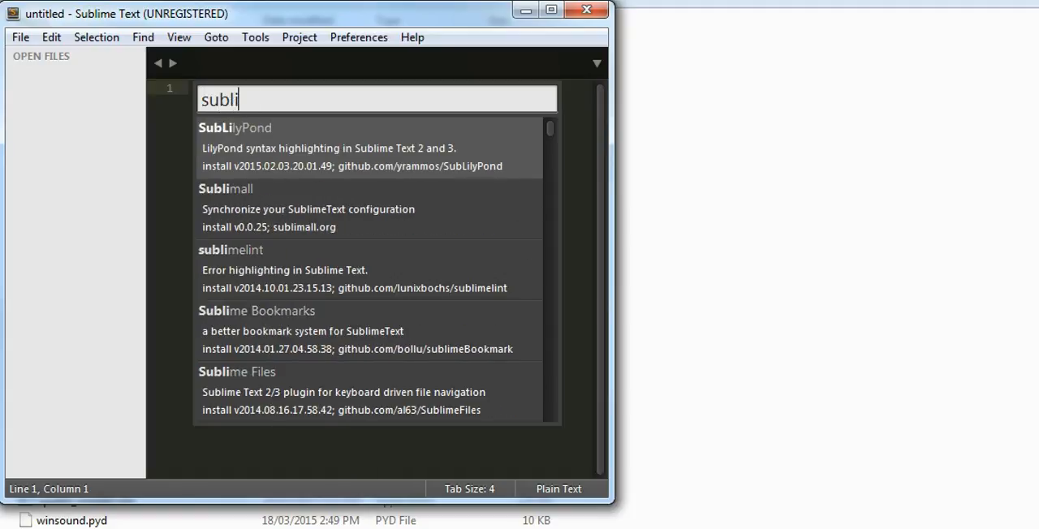
pyautogui.write('me lint')
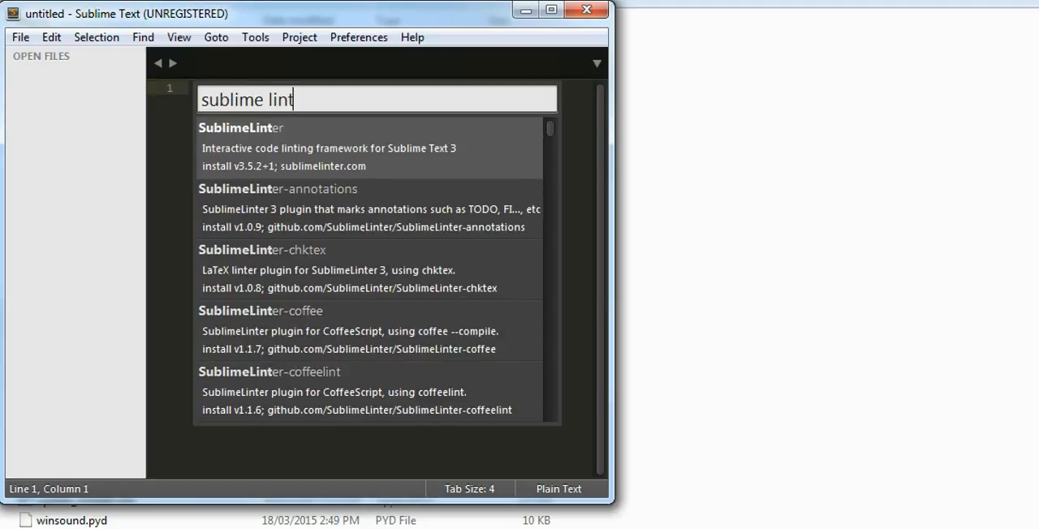
pyautogui.write('er')
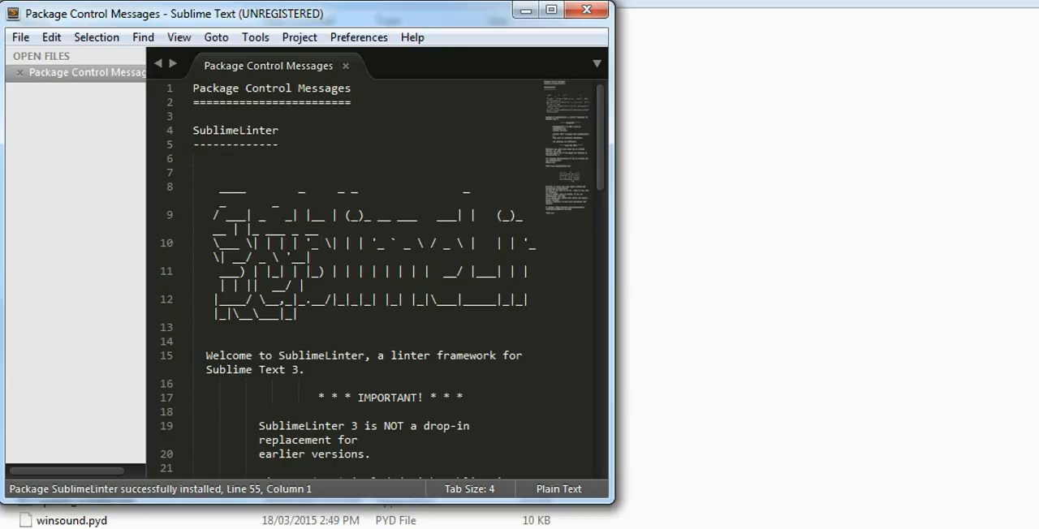
pyautogui.click(357, 35)
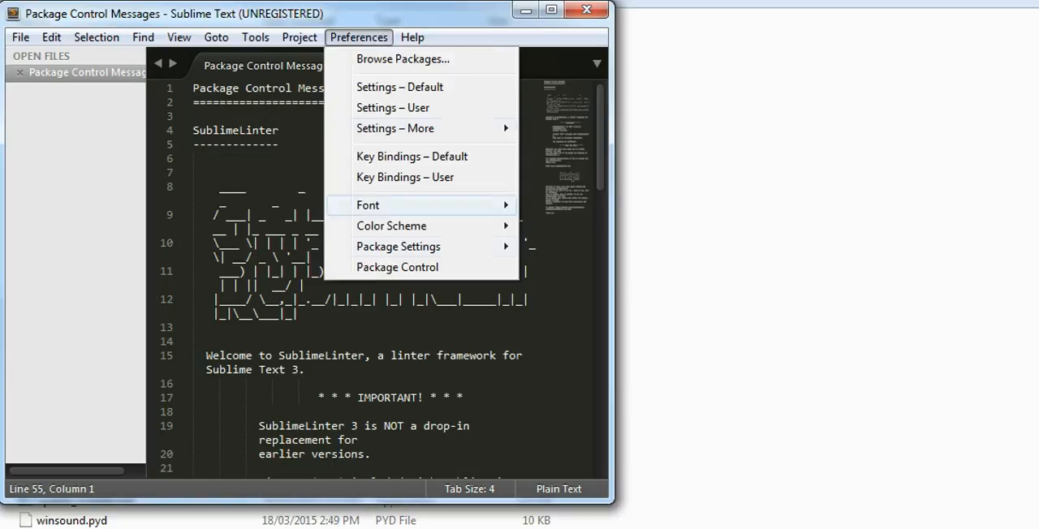